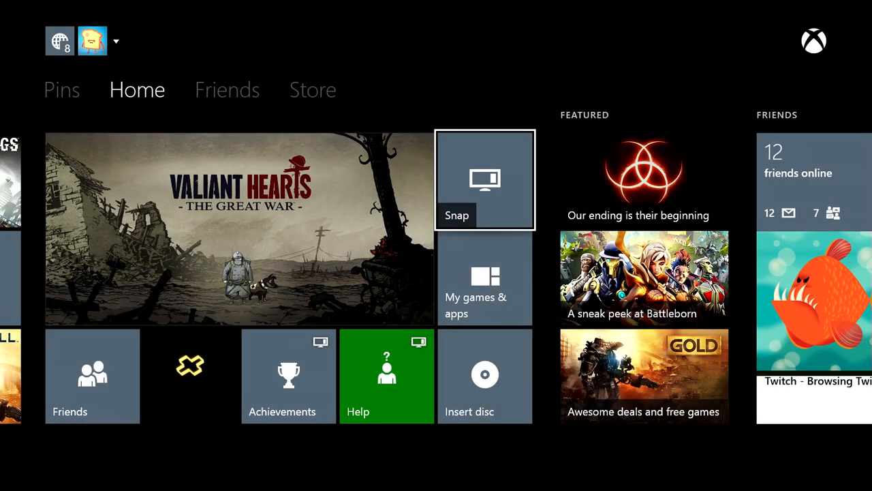
Show the Friends area with the online friends list and activity feed from Home.
click(227, 90)
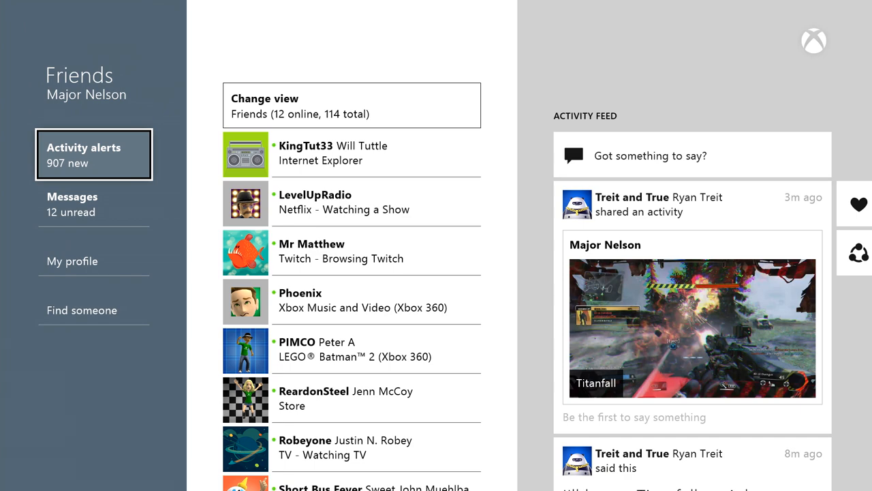
Scroll down the activity feed posts until a friend's Titanfall clip is shown with its comments.
click(352, 153)
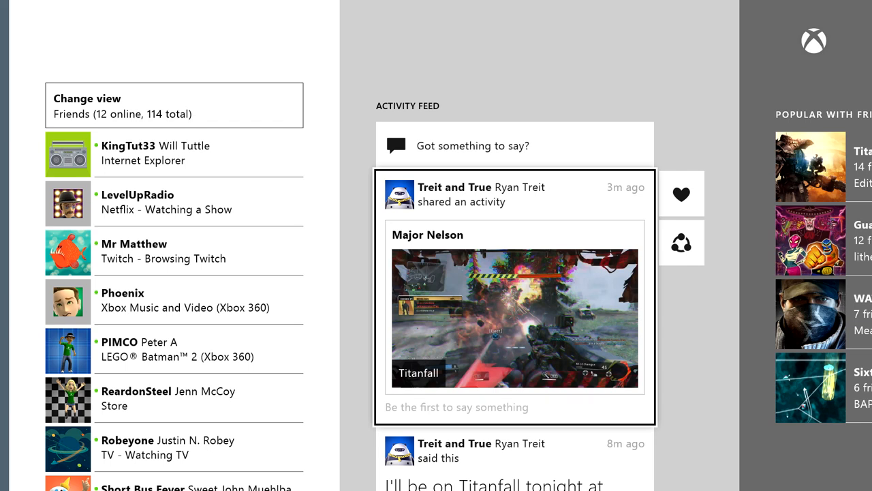
scroll(down, 3)
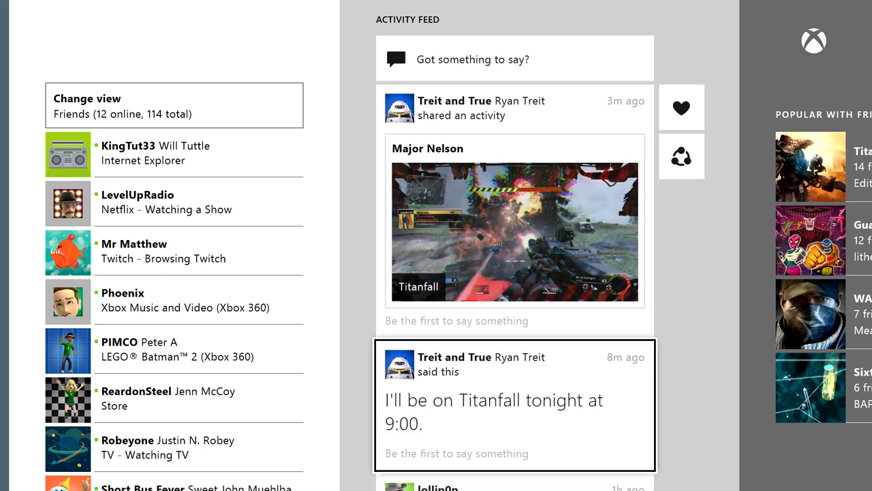
scroll(down, 3)
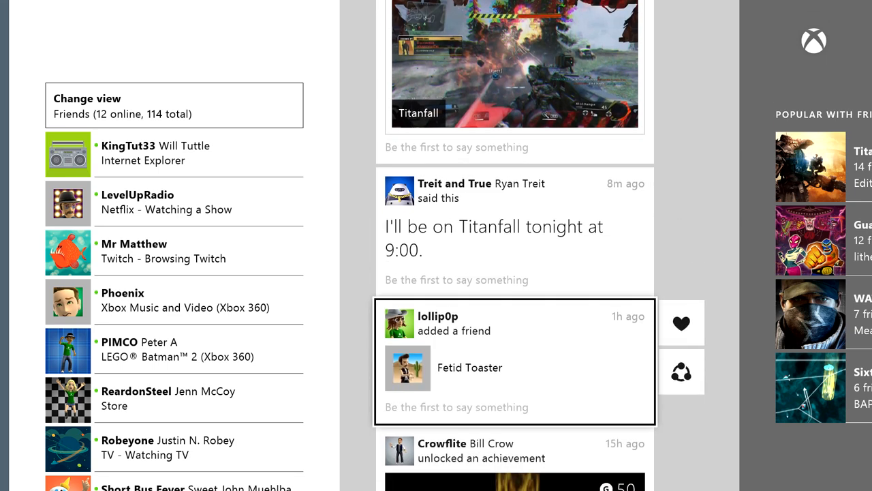
scroll(down, 3)
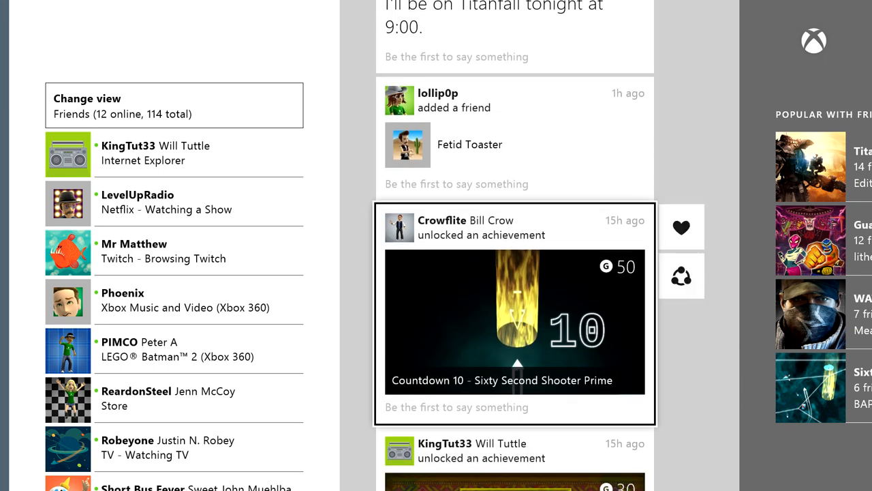
scroll(down, 3)
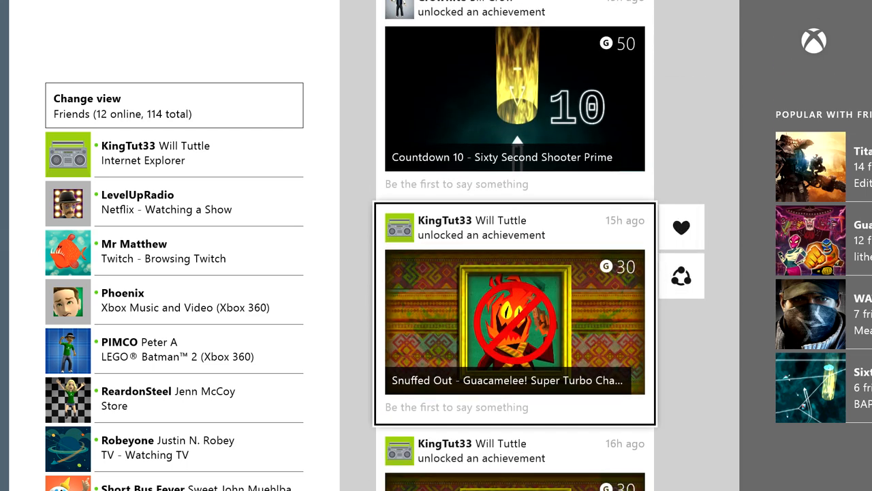
scroll(down, 3)
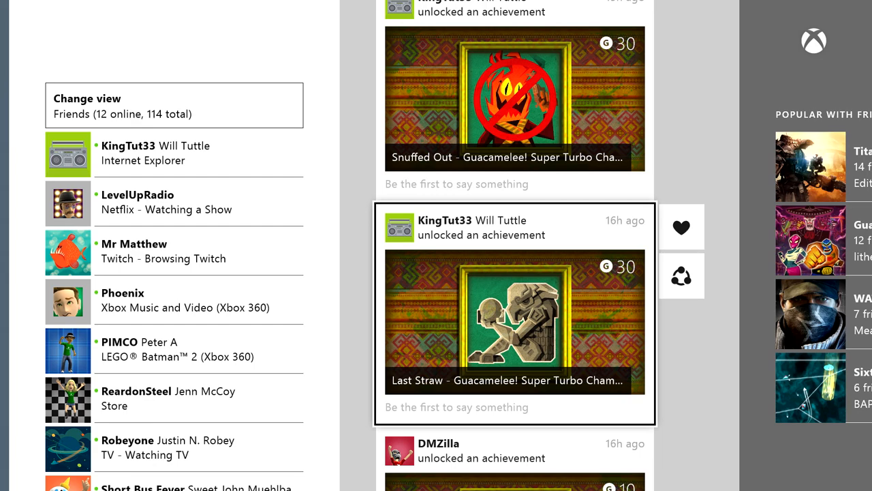
scroll(down, 3)
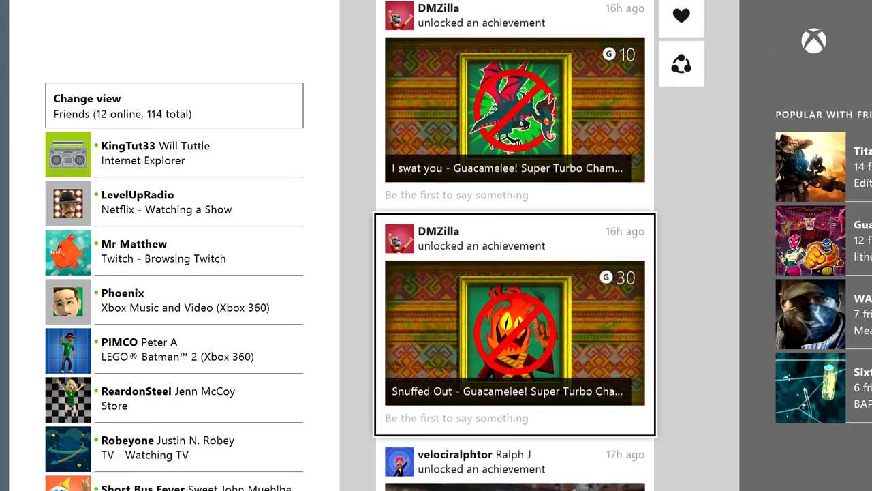
scroll(down, 3)
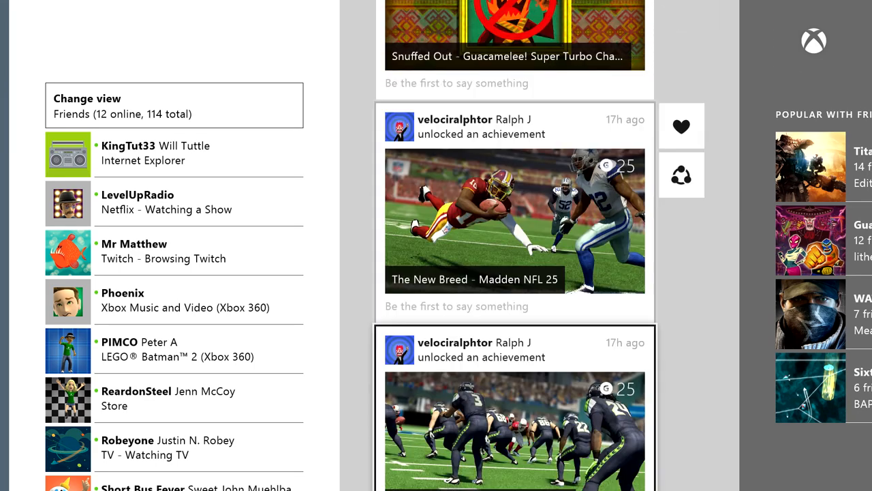
scroll(down, 3)
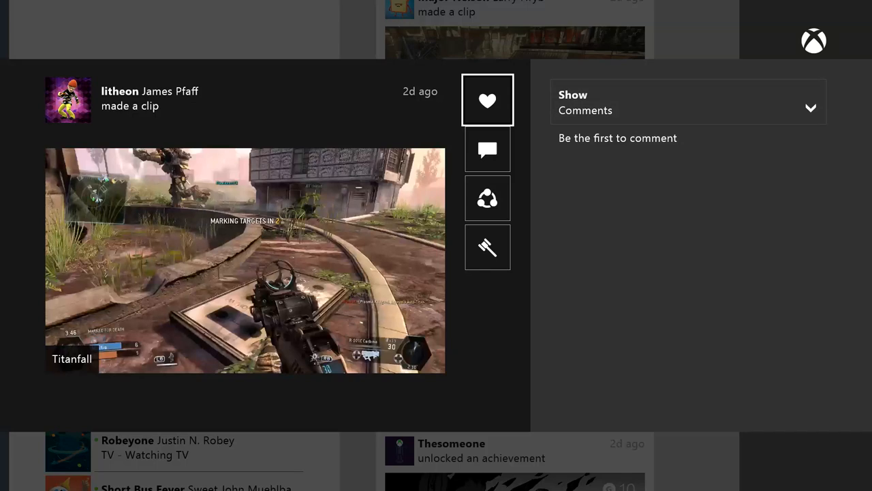
Like the Titanfall clip, comment on the Titan punch, and start sharing it.
click(487, 101)
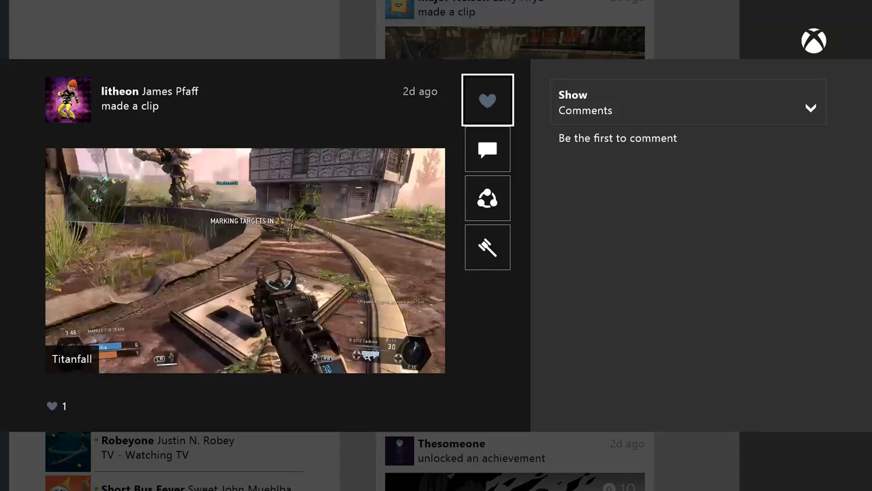
click(488, 149)
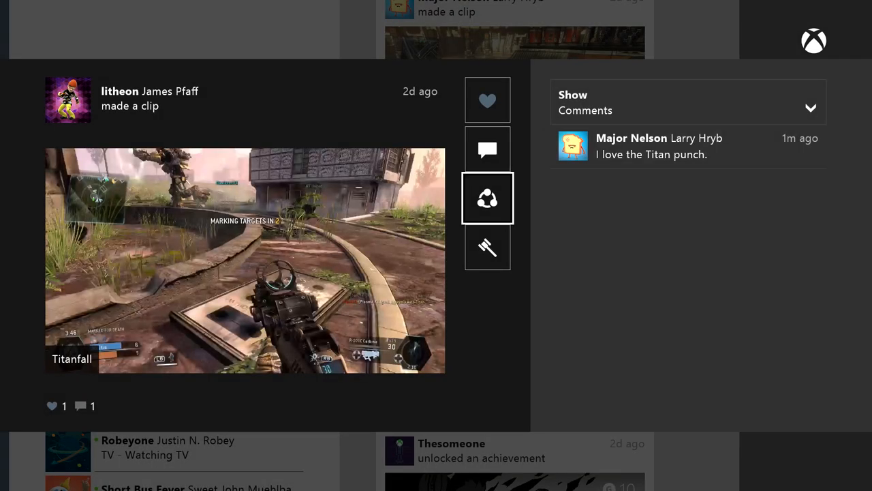
click(487, 197)
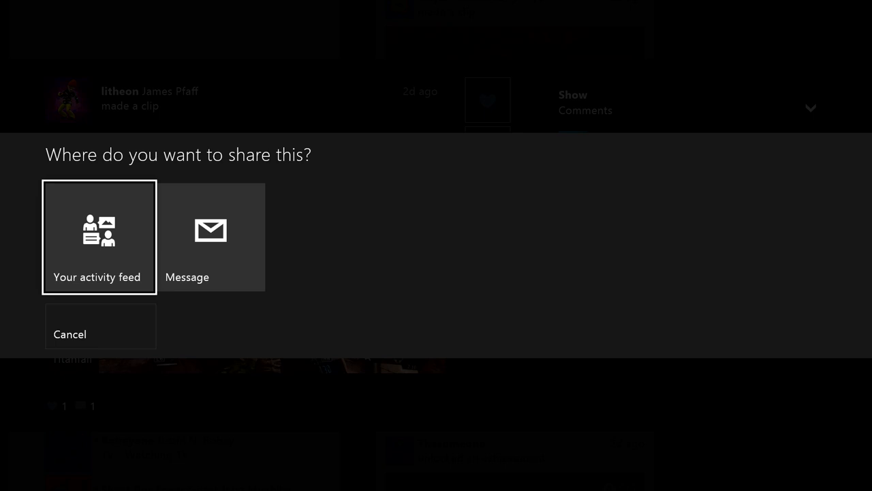
Share the Sixty Second Shooter Prime clip as a message to Treit and True about scorching their score.
click(209, 237)
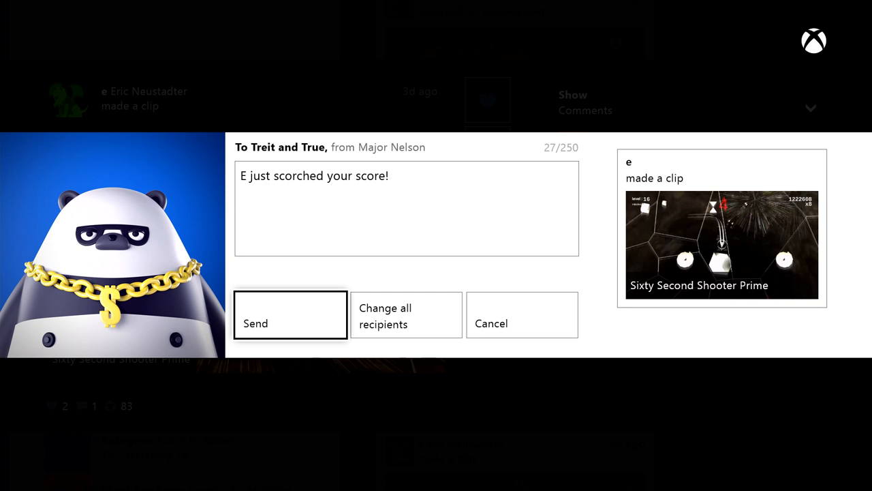
click(290, 323)
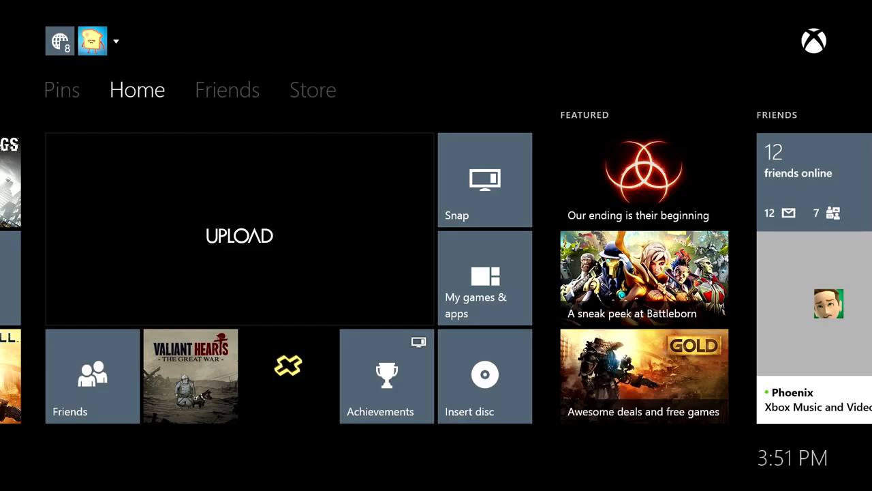
click(238, 229)
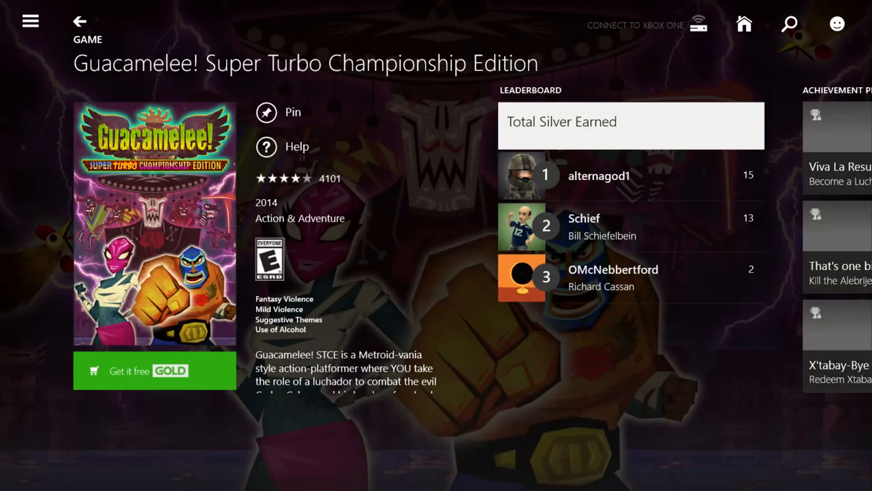
Get Guacamelee! Super Turbo Championship Edition free with Gold, confirm, and dismiss the confirmation.
click(156, 371)
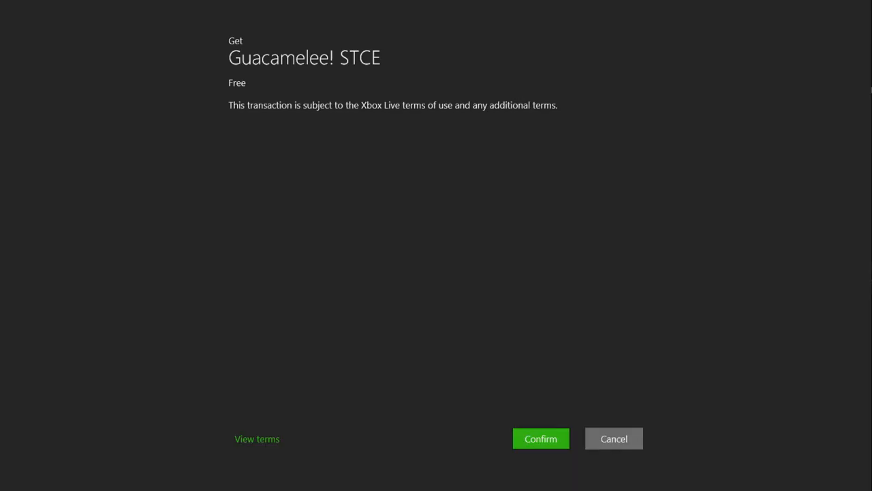
click(540, 439)
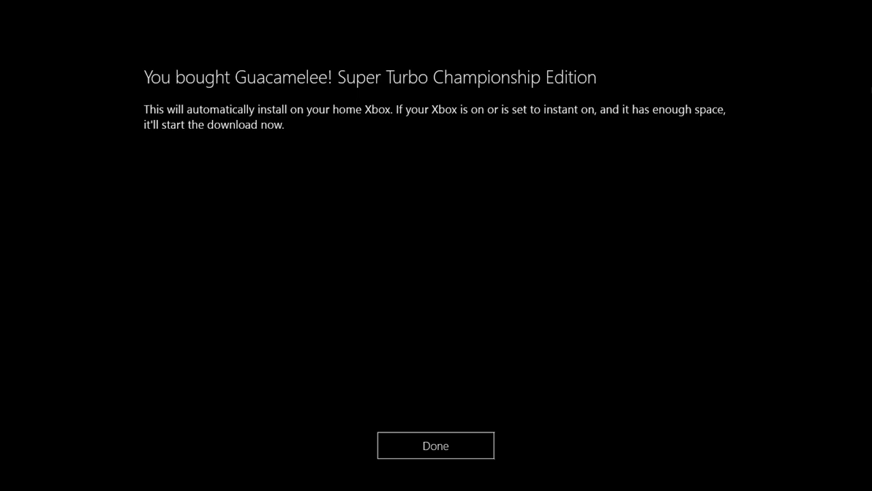
click(436, 444)
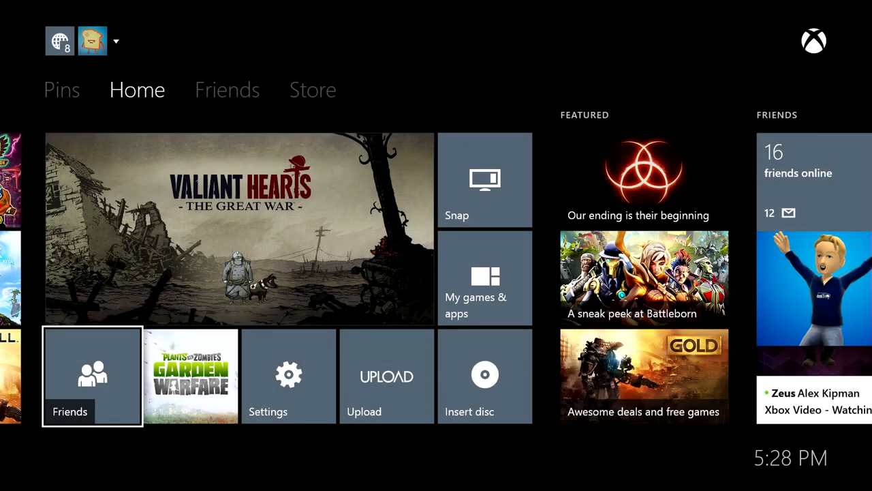
Reach the console Preferences with notification, system and SmartGlass options via Settings.
click(62, 90)
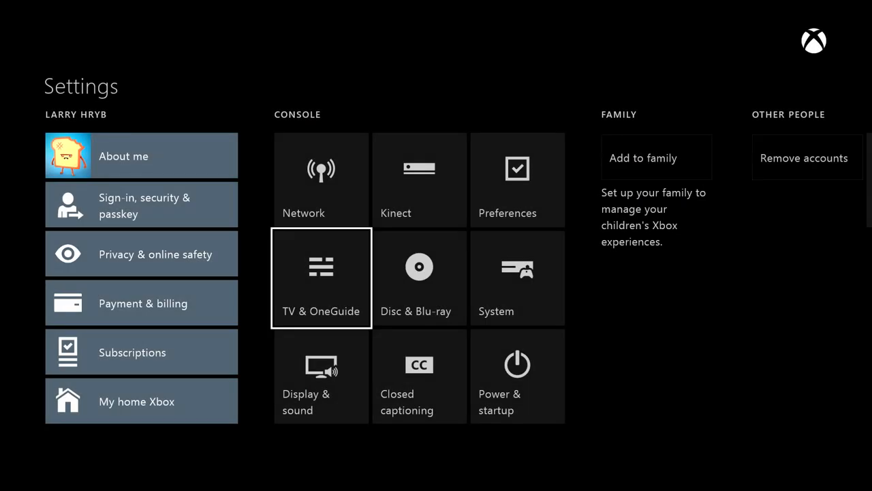
click(518, 180)
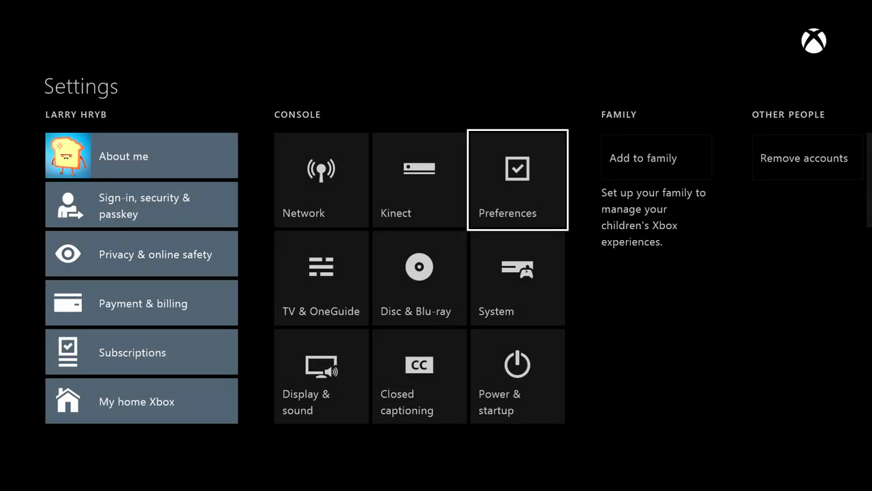
click(518, 180)
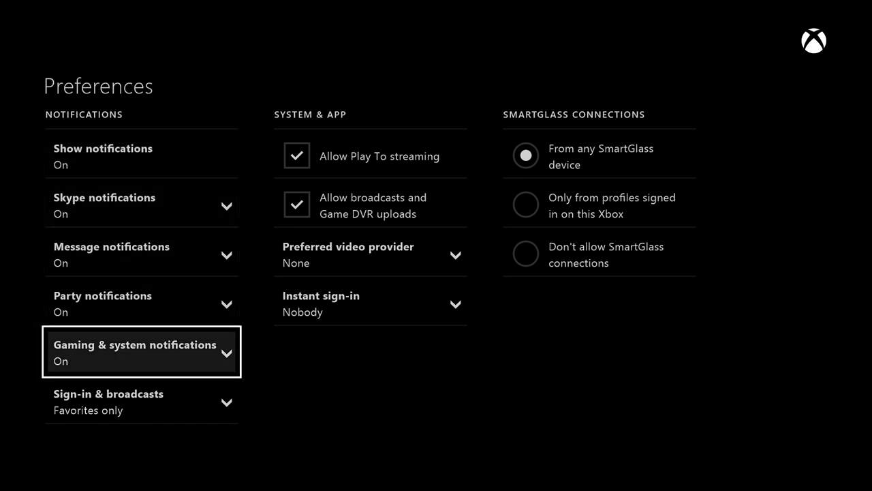
Set Gaming & system notifications to On, but off during video, then go to the Friends home area.
click(142, 352)
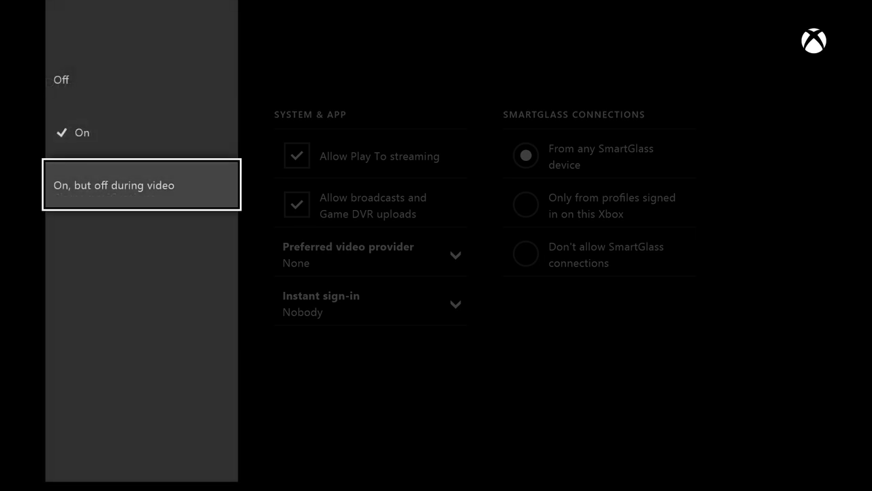
click(142, 185)
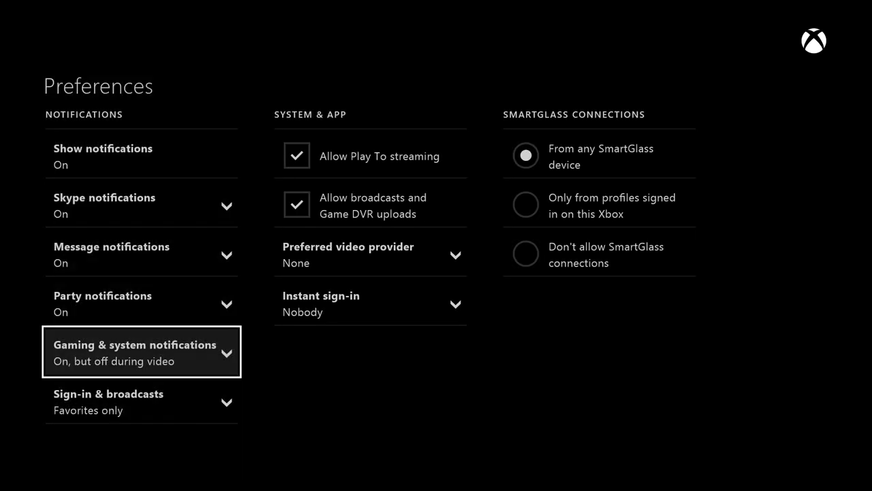
click(142, 352)
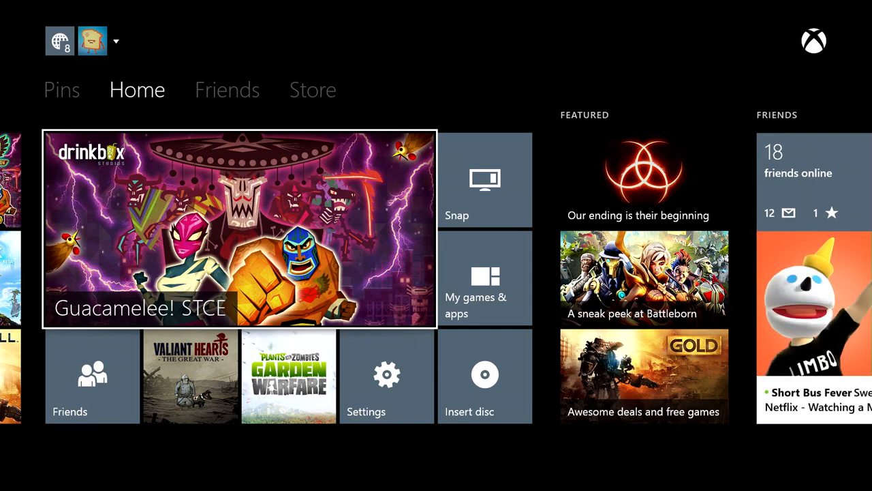
click(226, 90)
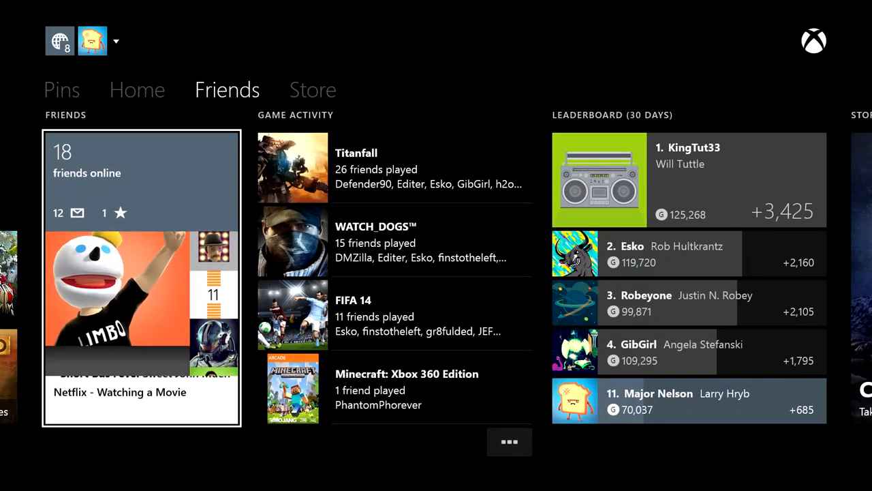